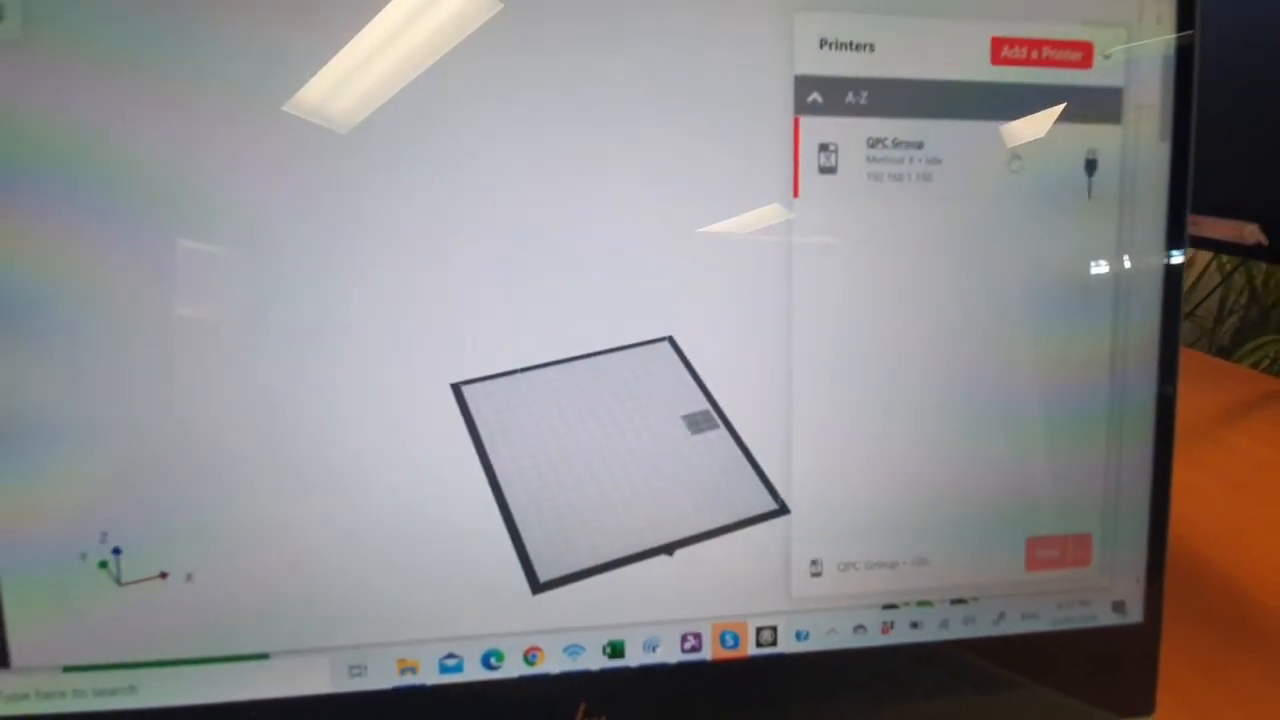
Select the connected Method X printer (QPC Group) and show its Utilities menu.
click(896, 160)
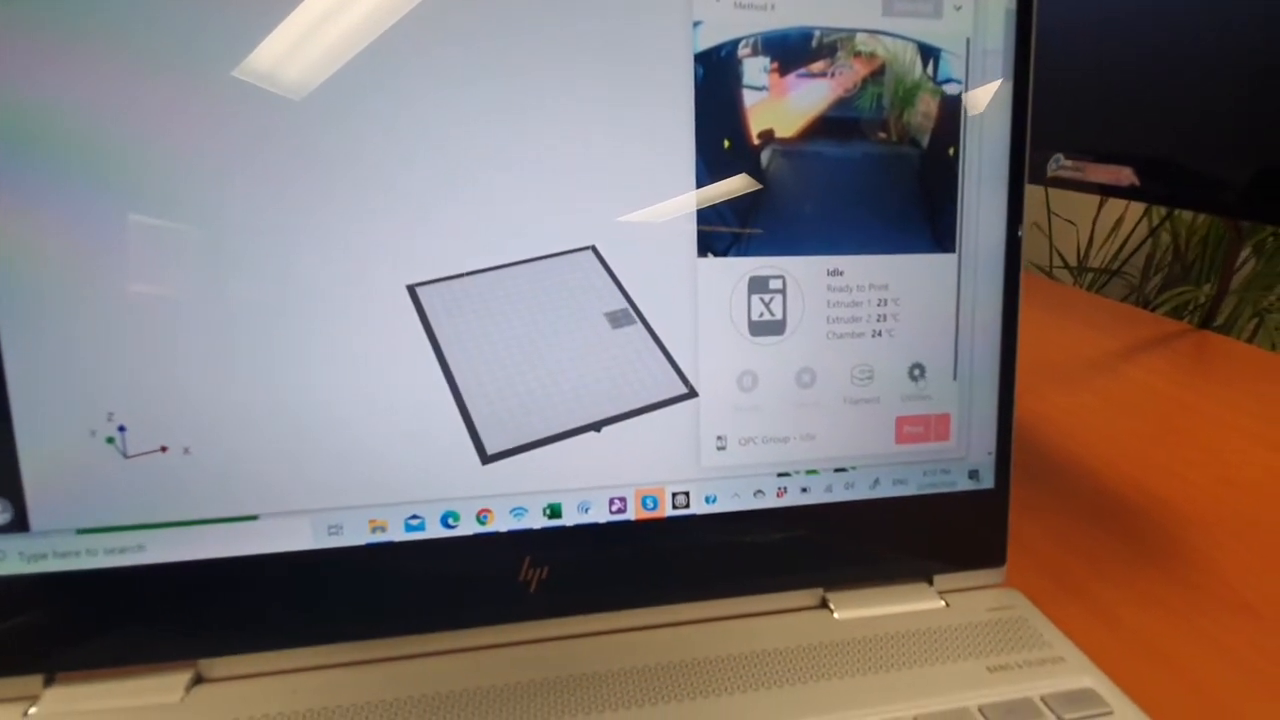
click(916, 380)
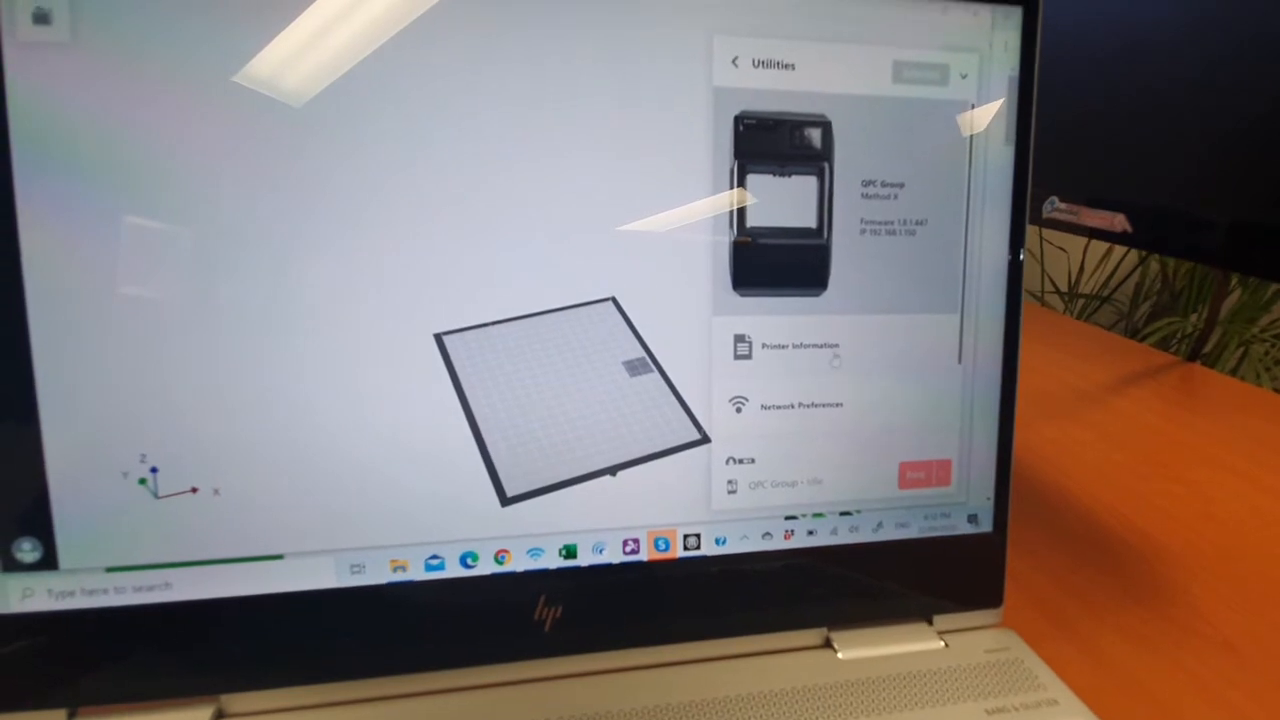
click(800, 344)
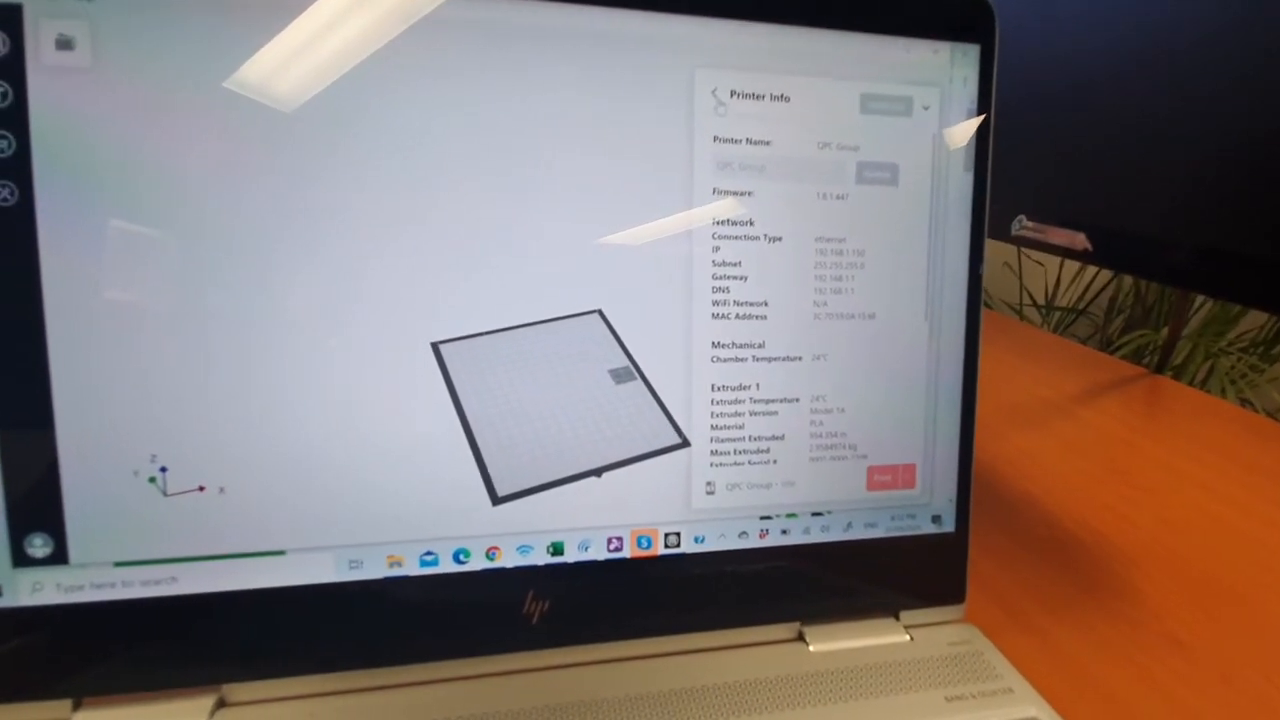
click(716, 96)
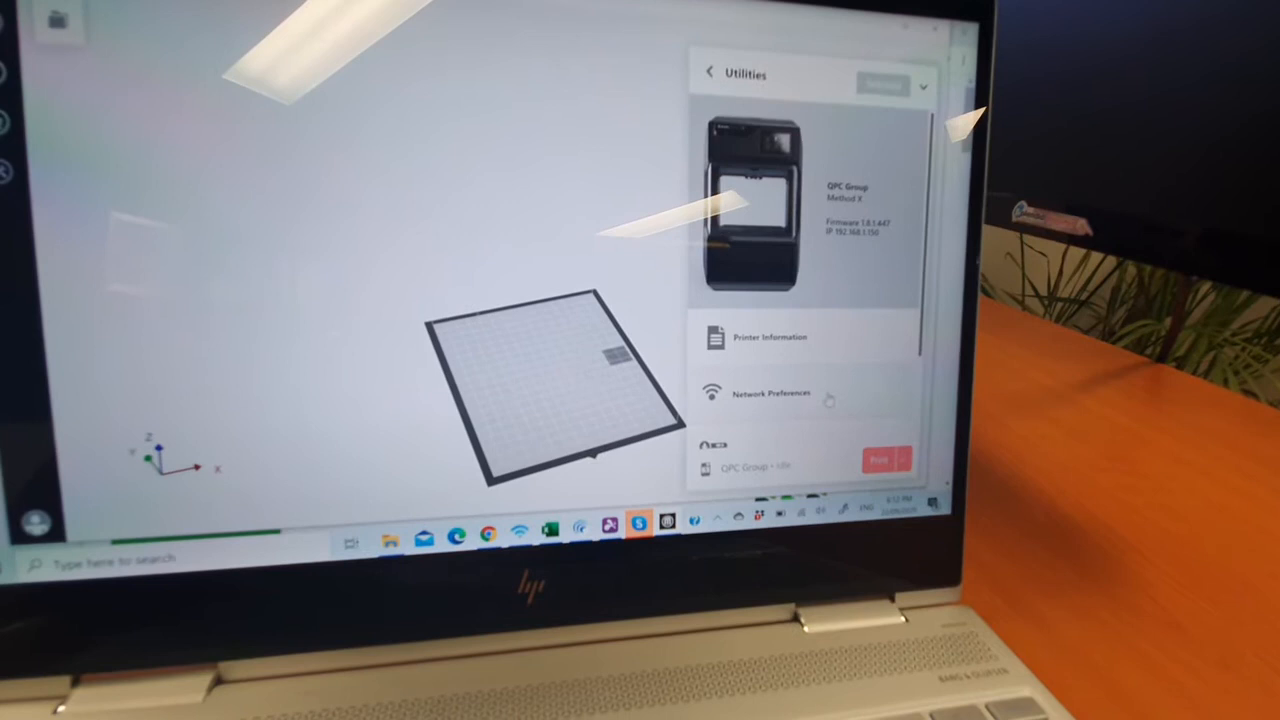
Enable a static IP address in Network Preferences, review the fields, and return to Utilities.
click(772, 392)
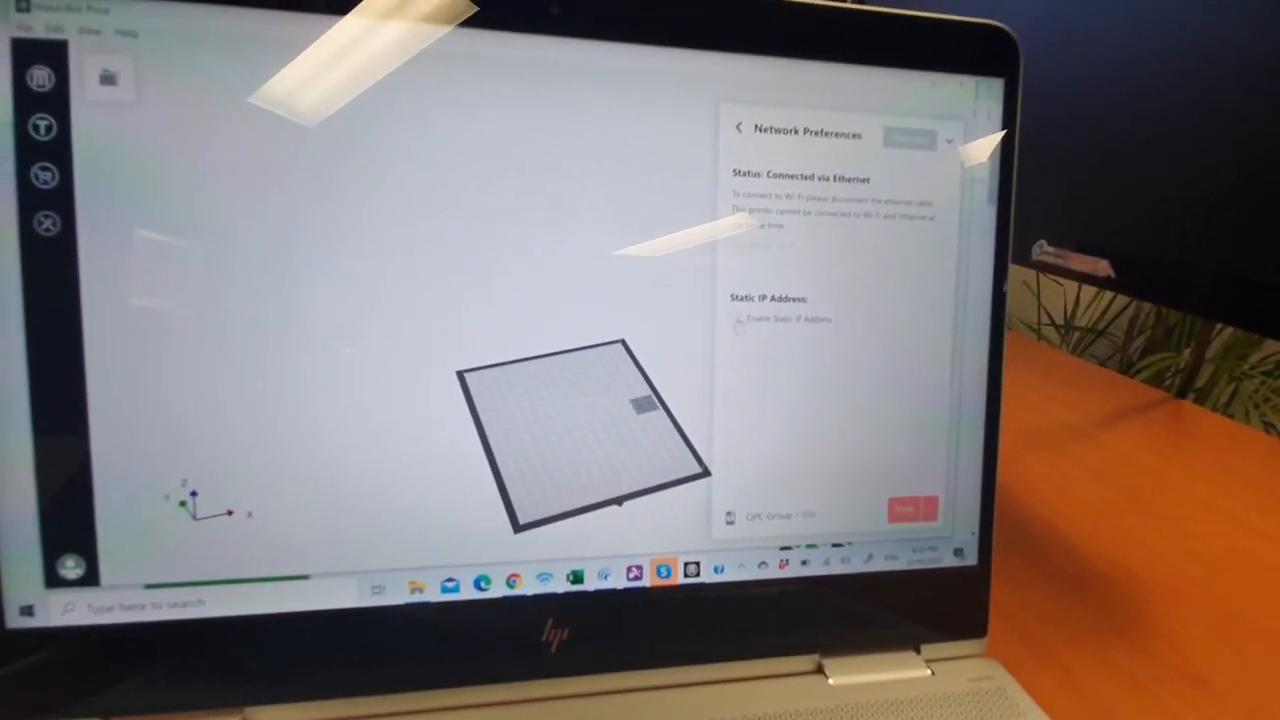
click(738, 320)
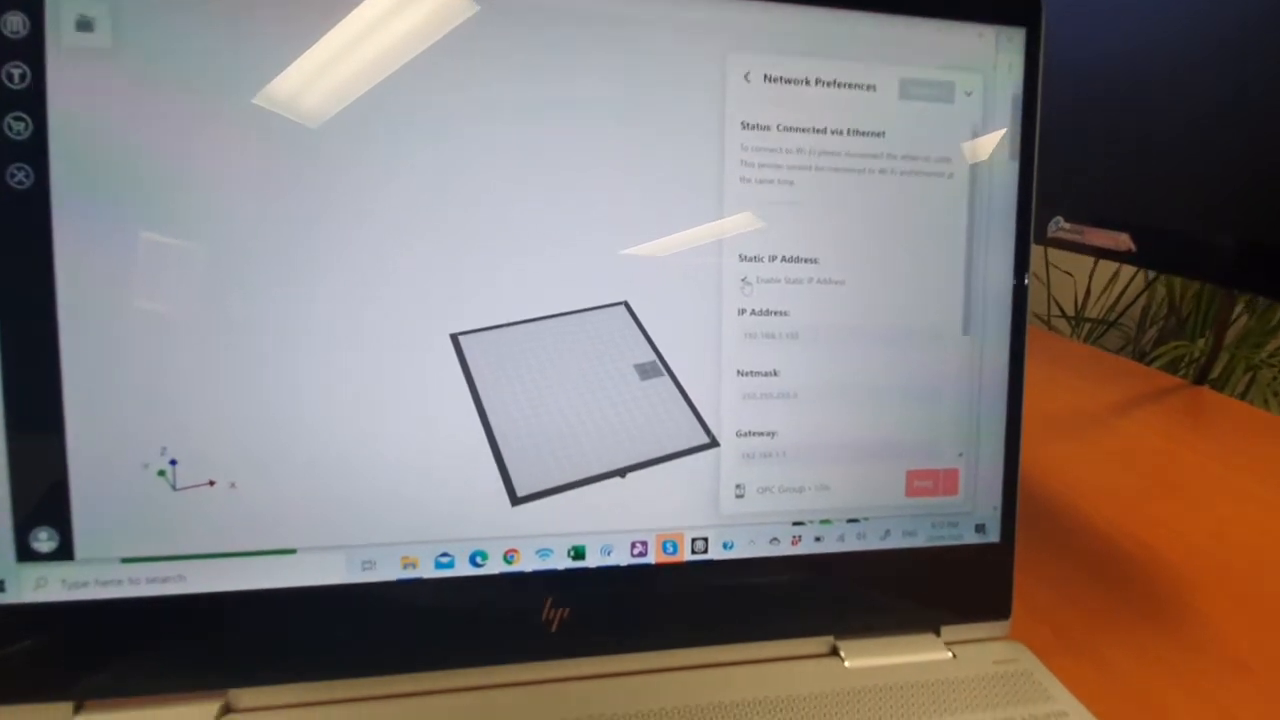
click(746, 278)
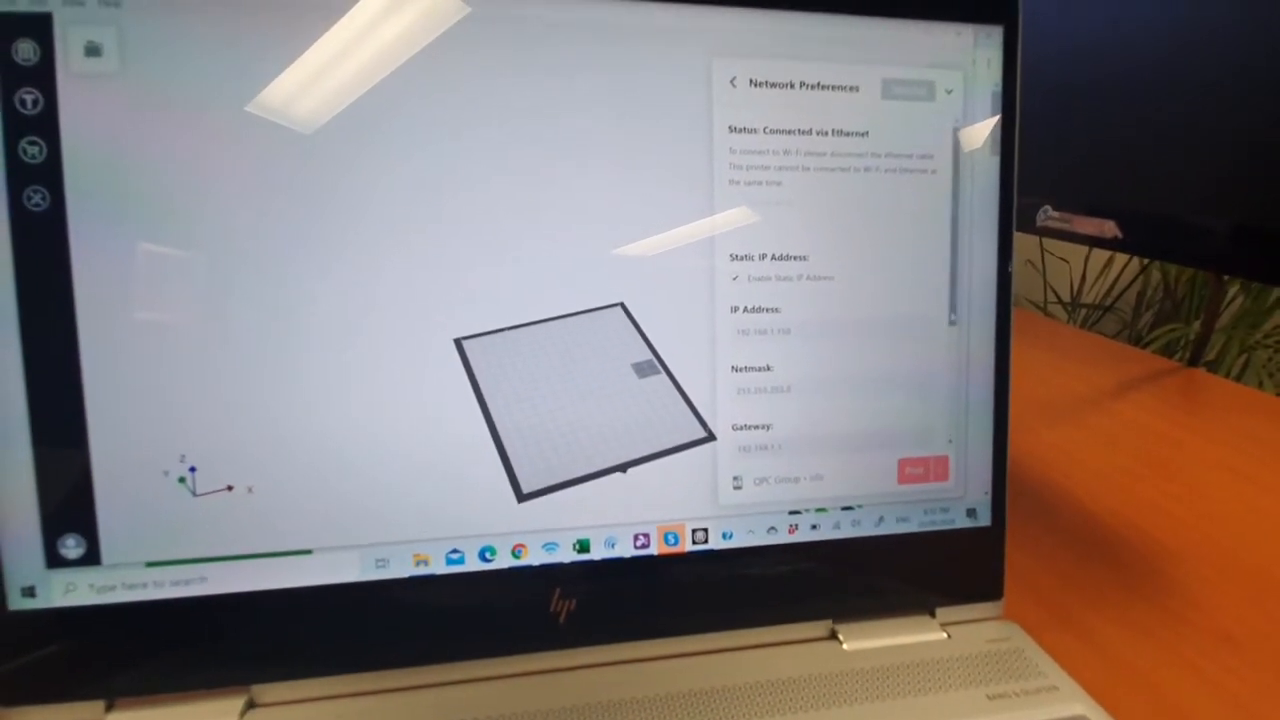
scroll(down, 3)
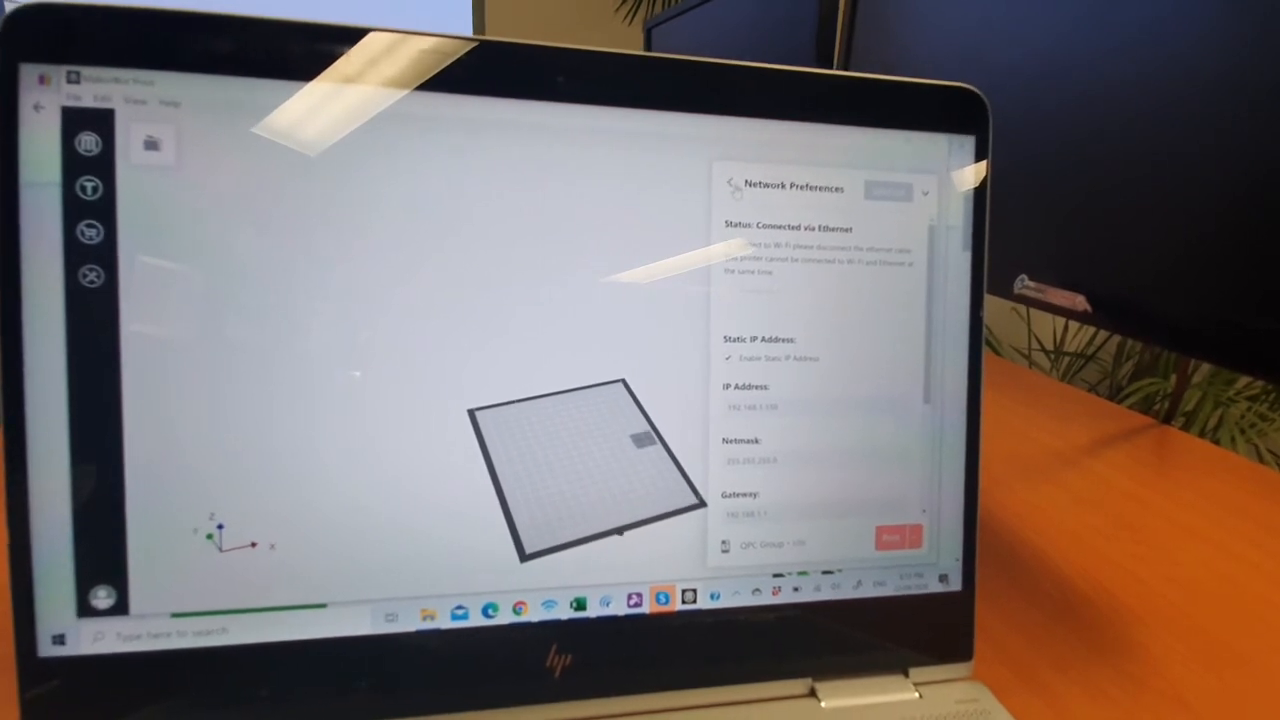
click(732, 186)
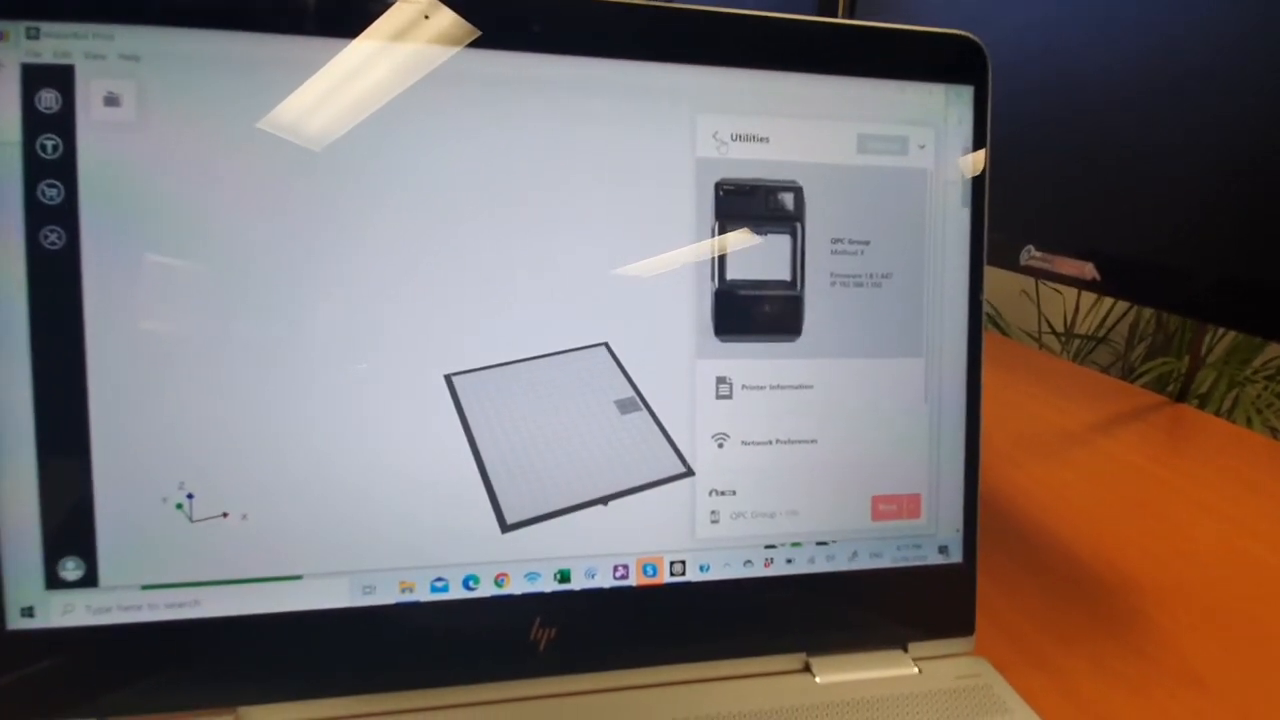